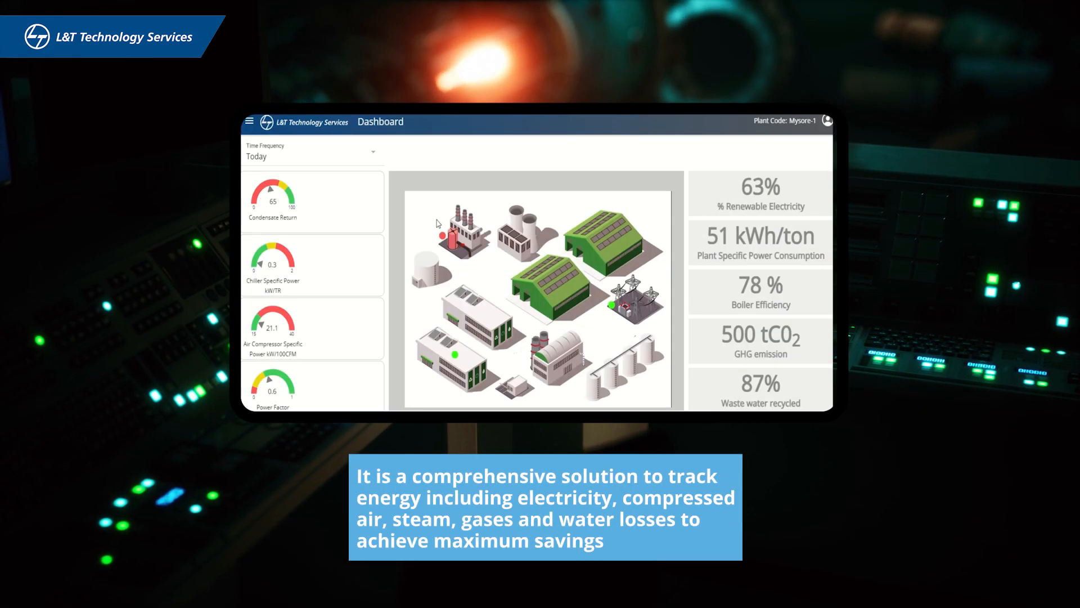
{"action": "mouse_move", "coordinate": [441, 238]}
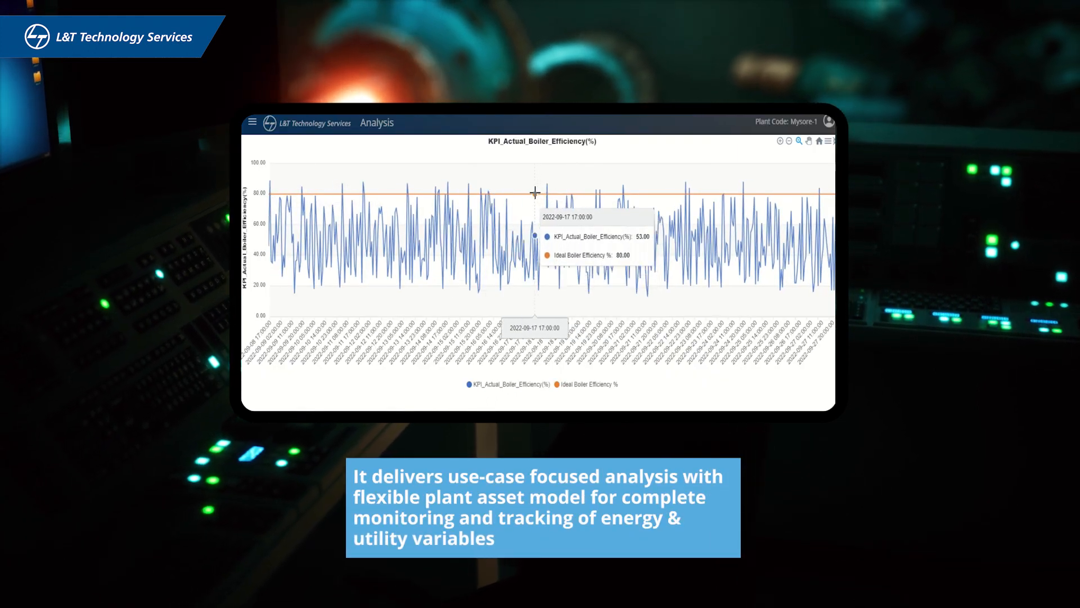
{"action": "mouse_move", "coordinate": [544, 190]}
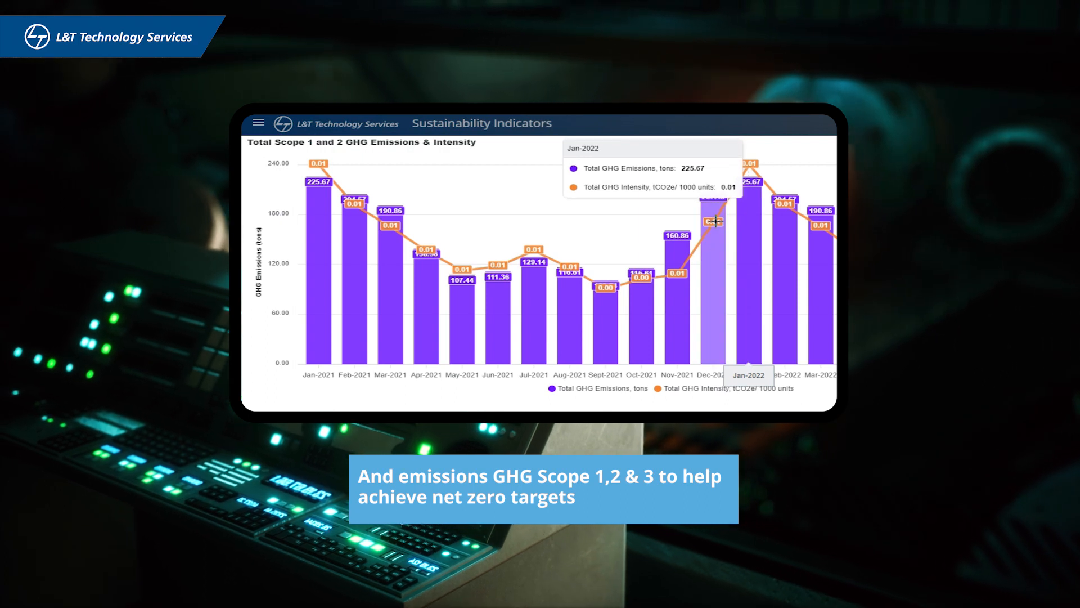
{"action": "mouse_move", "coordinate": [678, 248]}
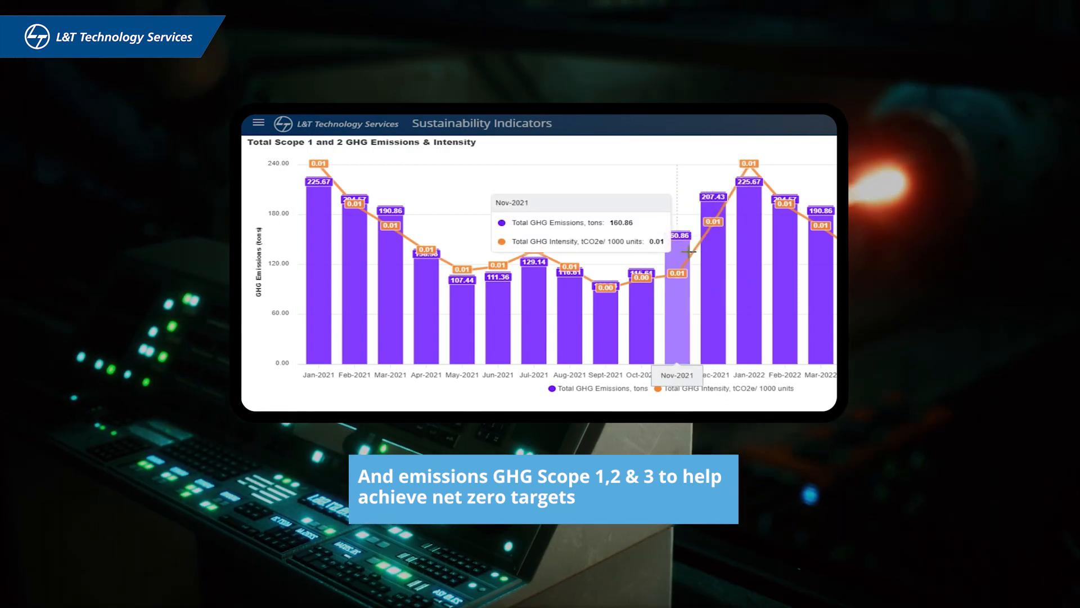